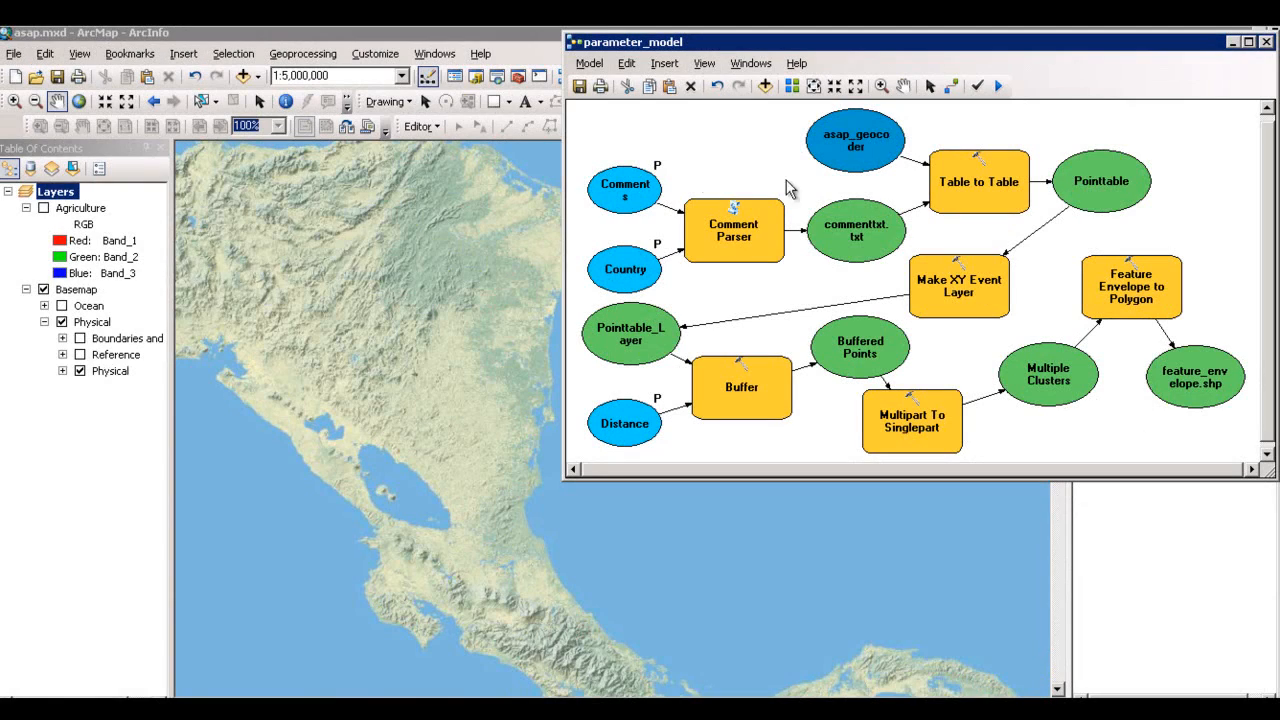
# Set the model's Country parameter to Nicaragua after reviewing the Comments parameter
pyautogui.rightClick(624, 180)
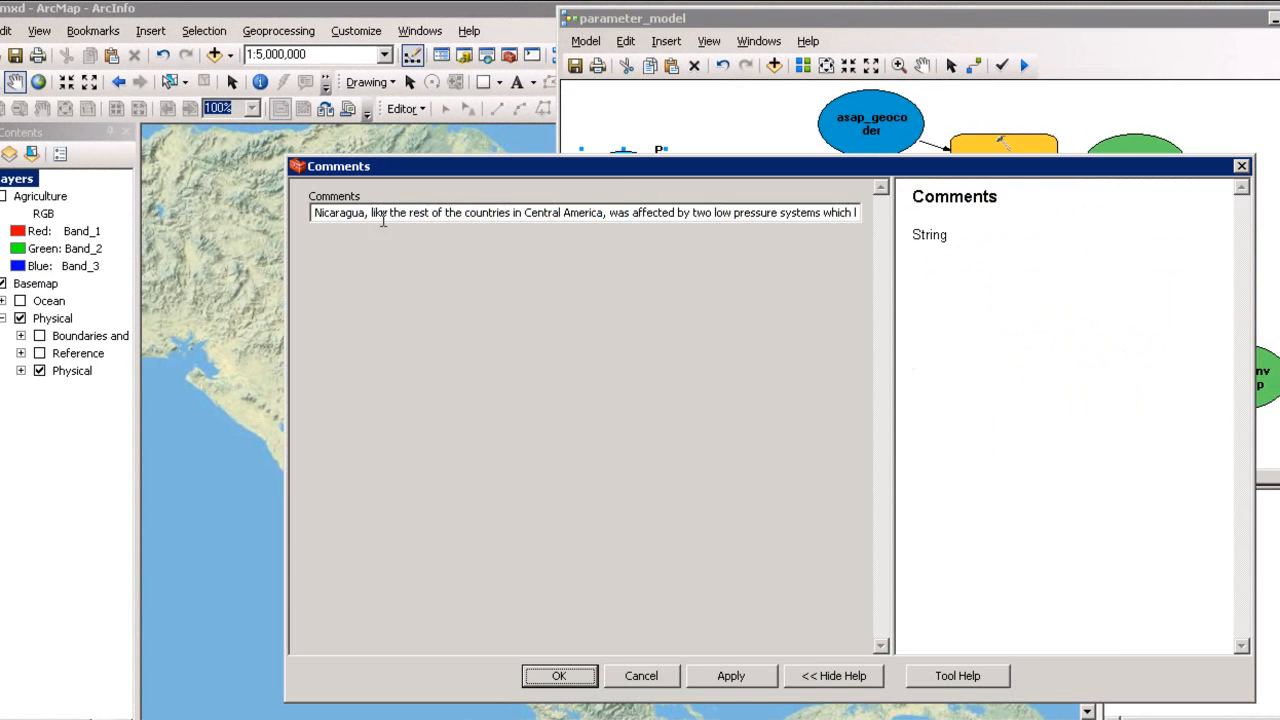
pyautogui.moveTo(312, 212); pyautogui.dragTo(496, 212)
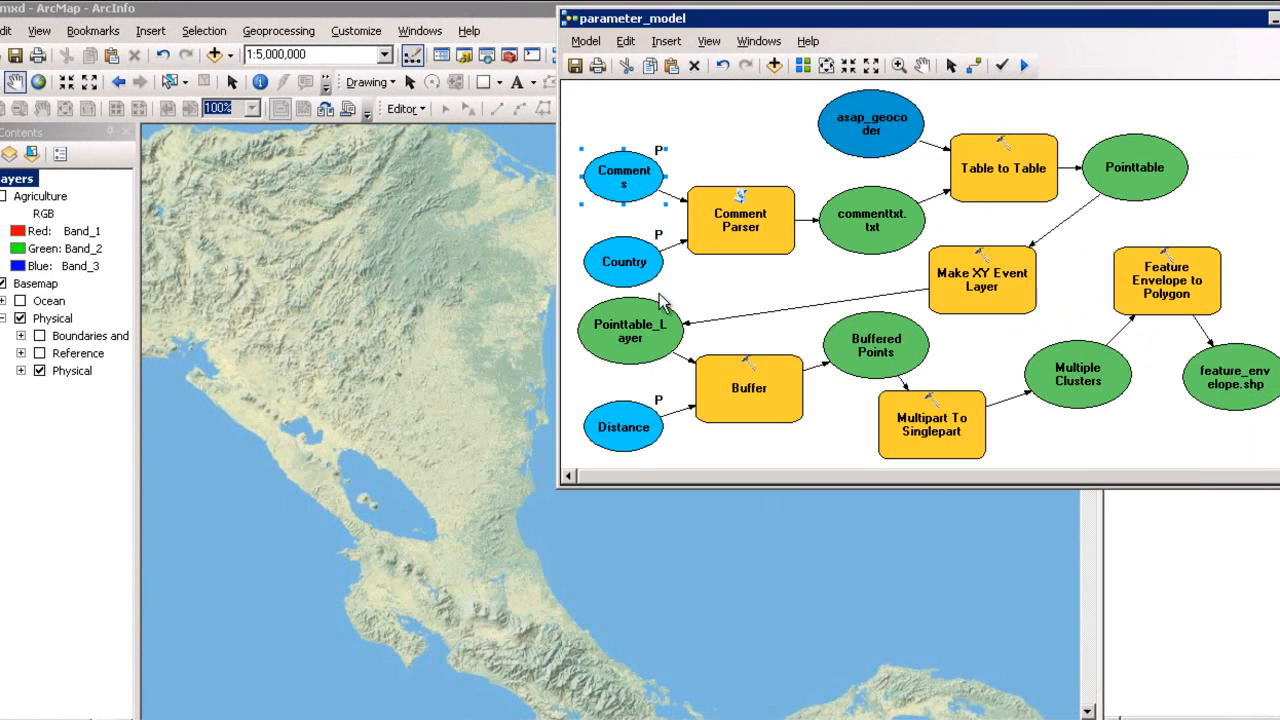
pyautogui.doubleClick(622, 260)
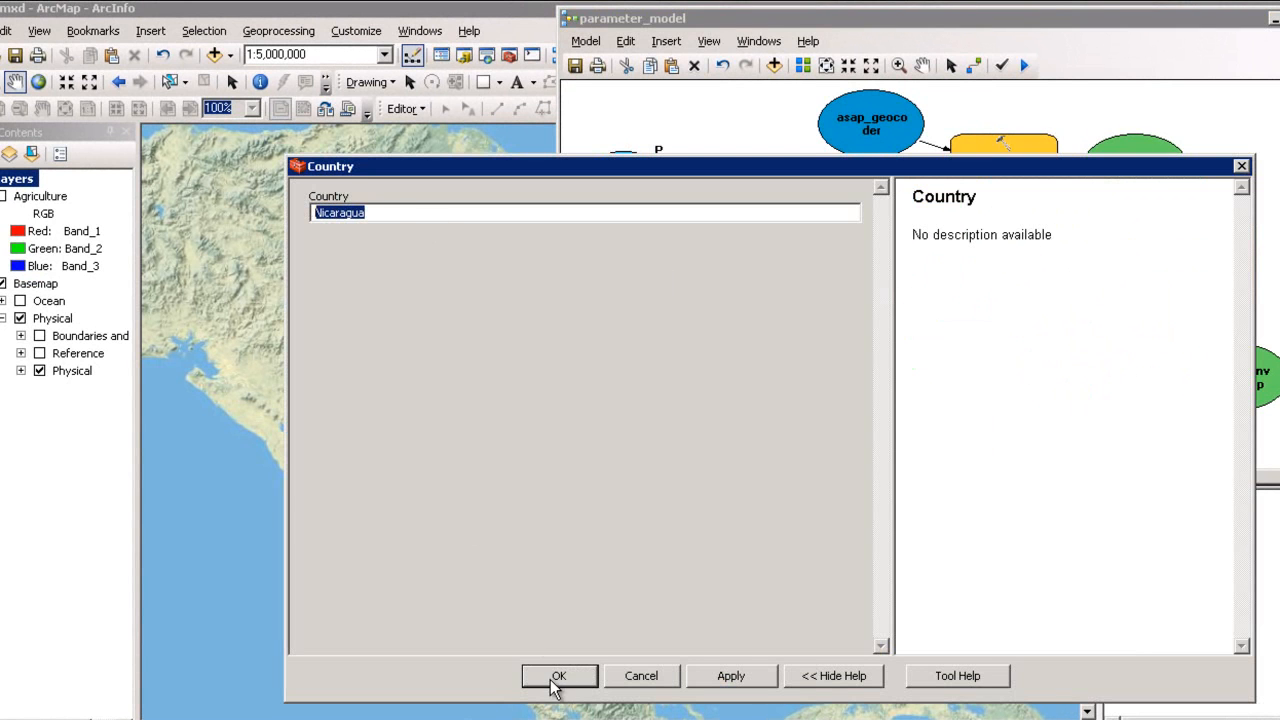
pyautogui.click(560, 676)
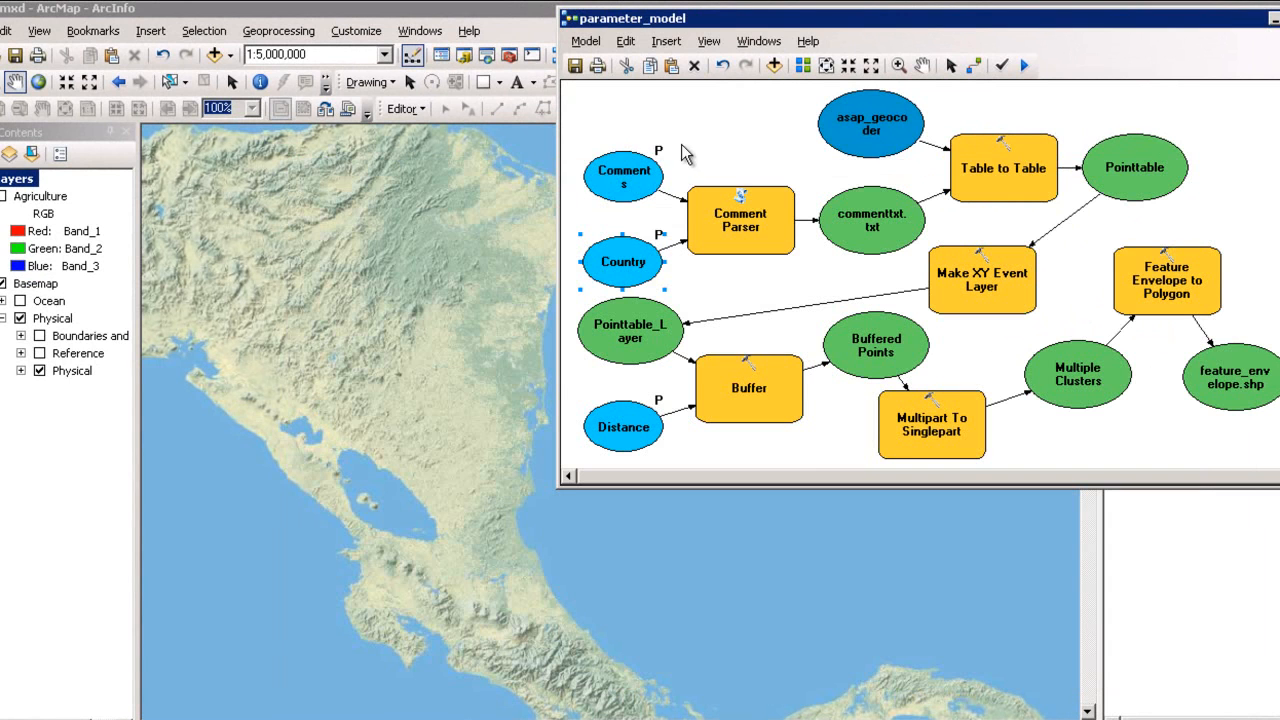
# Run the model from the Model menu until the run reports Completed
pyautogui.click(582, 40)
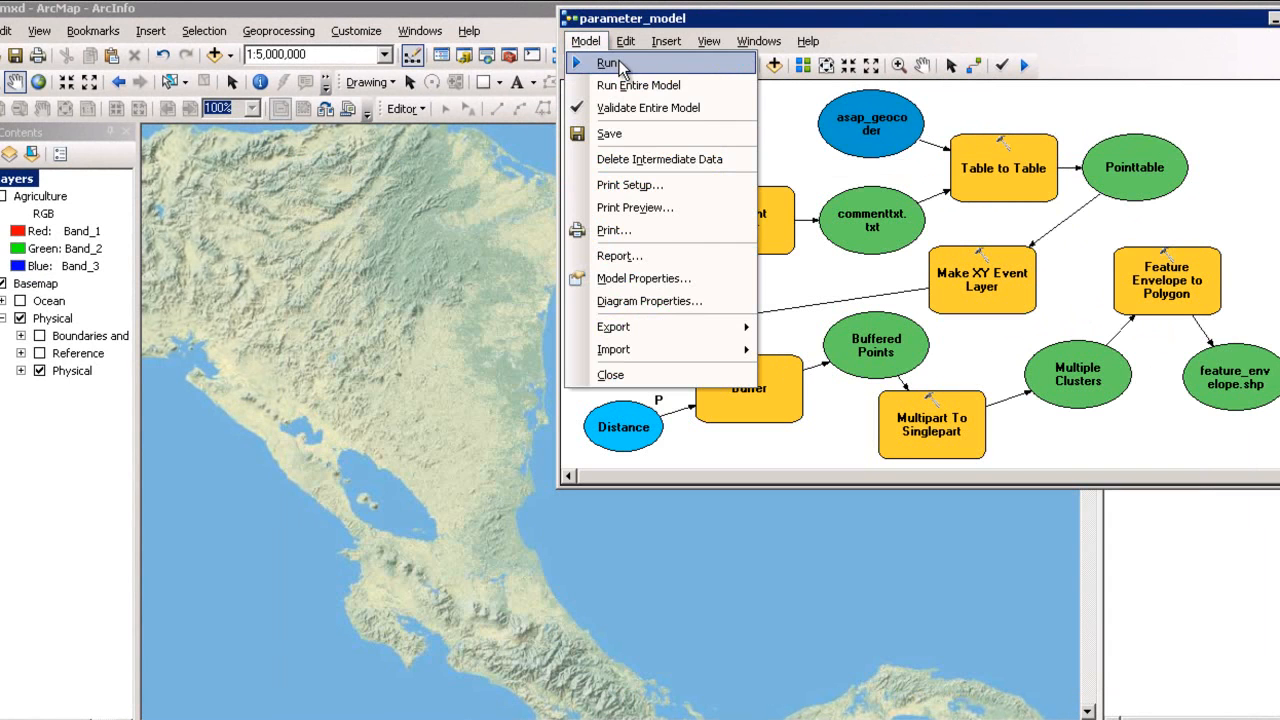
pyautogui.click(612, 62)
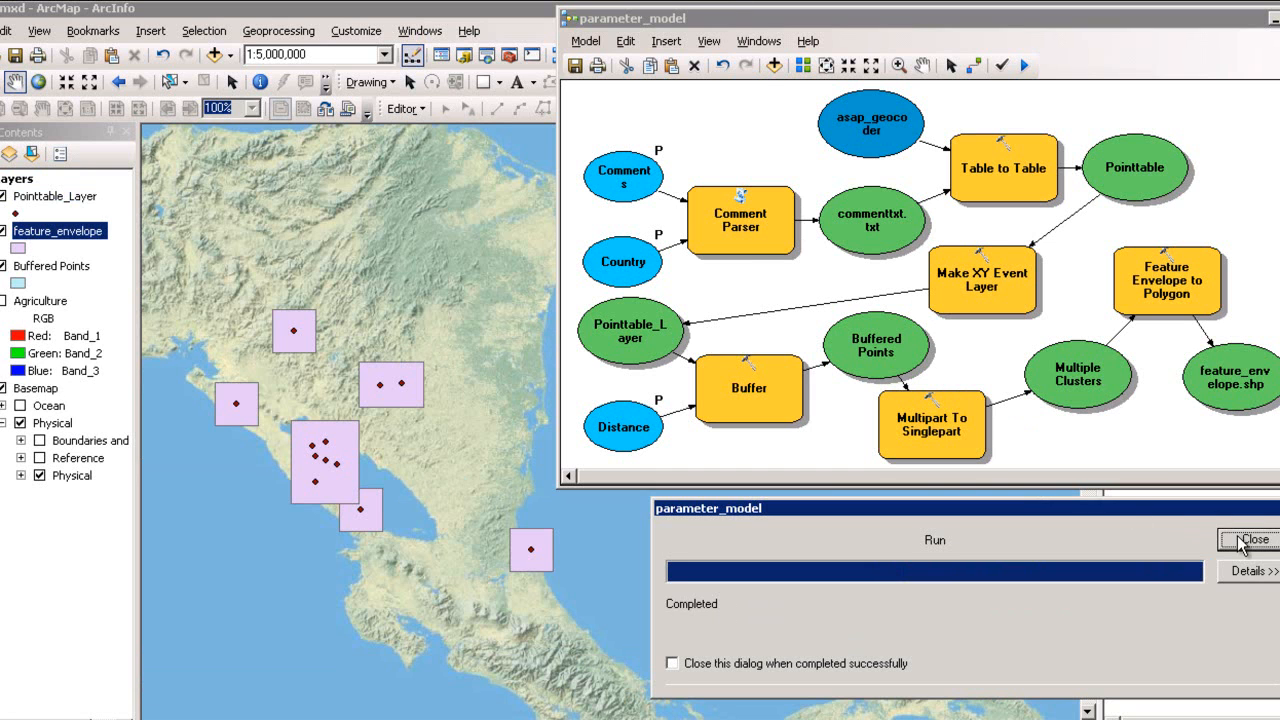
# Dismiss the run report and close the model without saving, leaving the envelope polygons displayed
pyautogui.click(1252, 560)
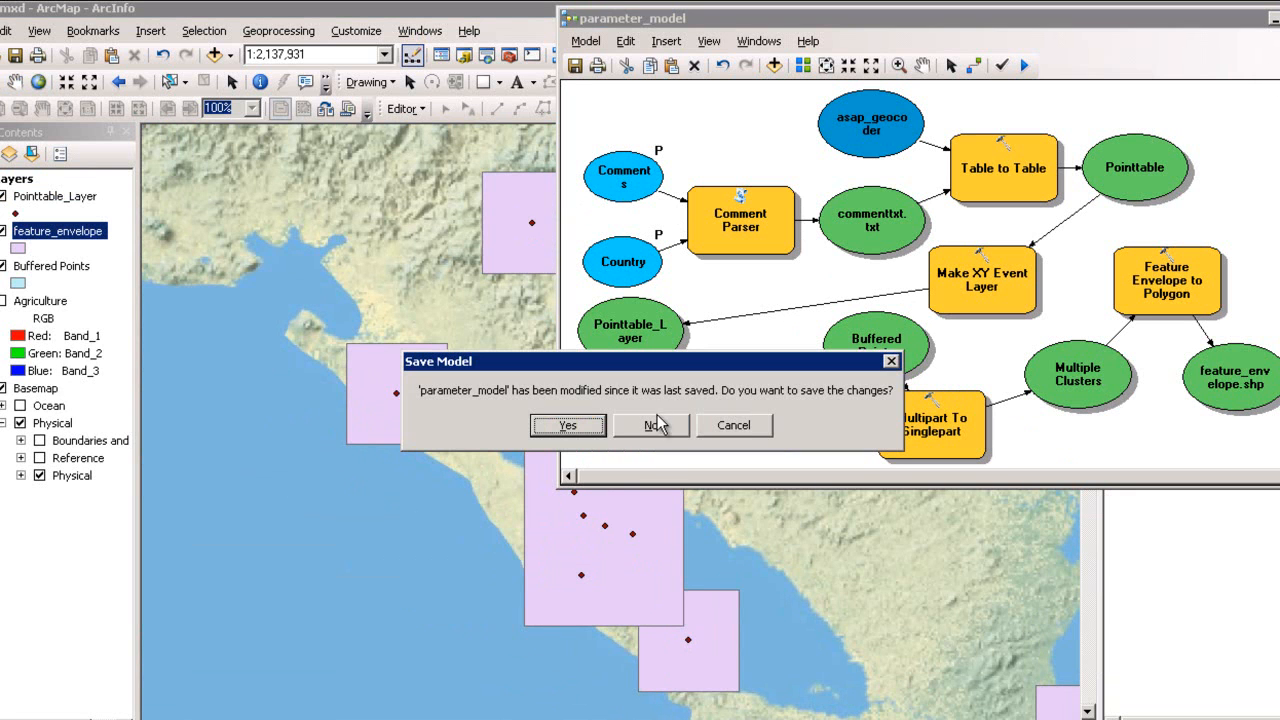
pyautogui.click(652, 424)
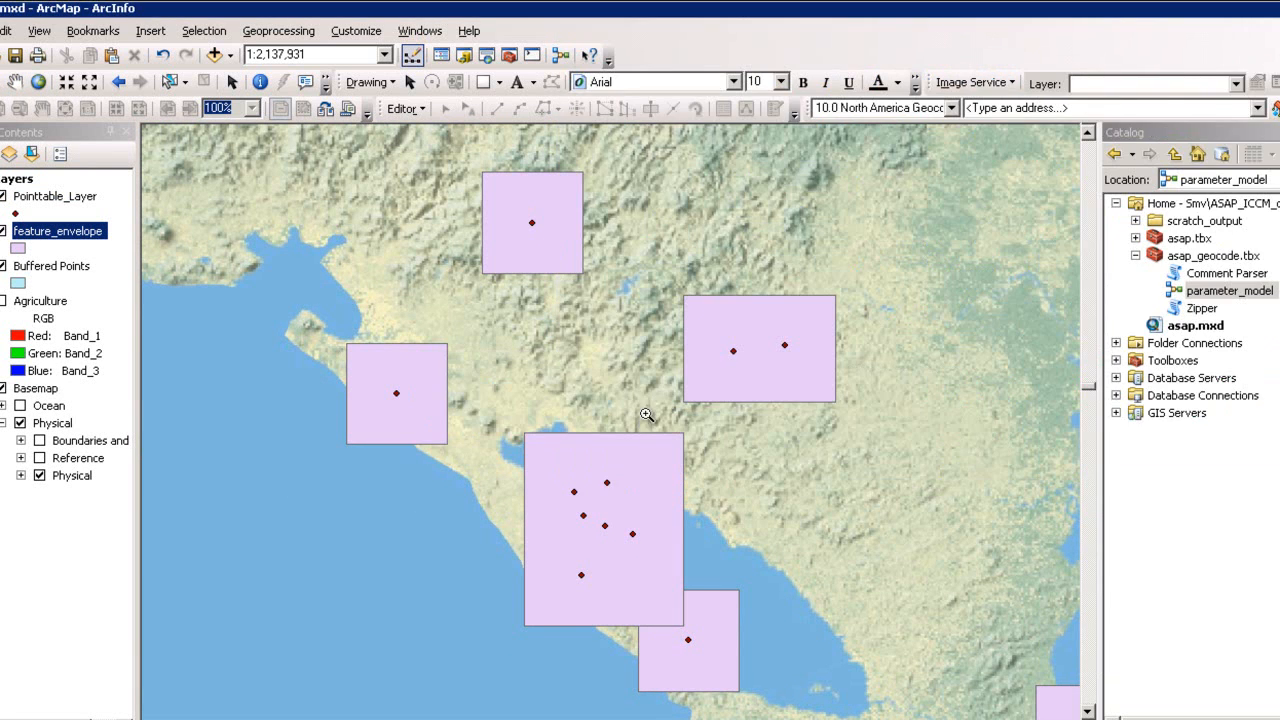